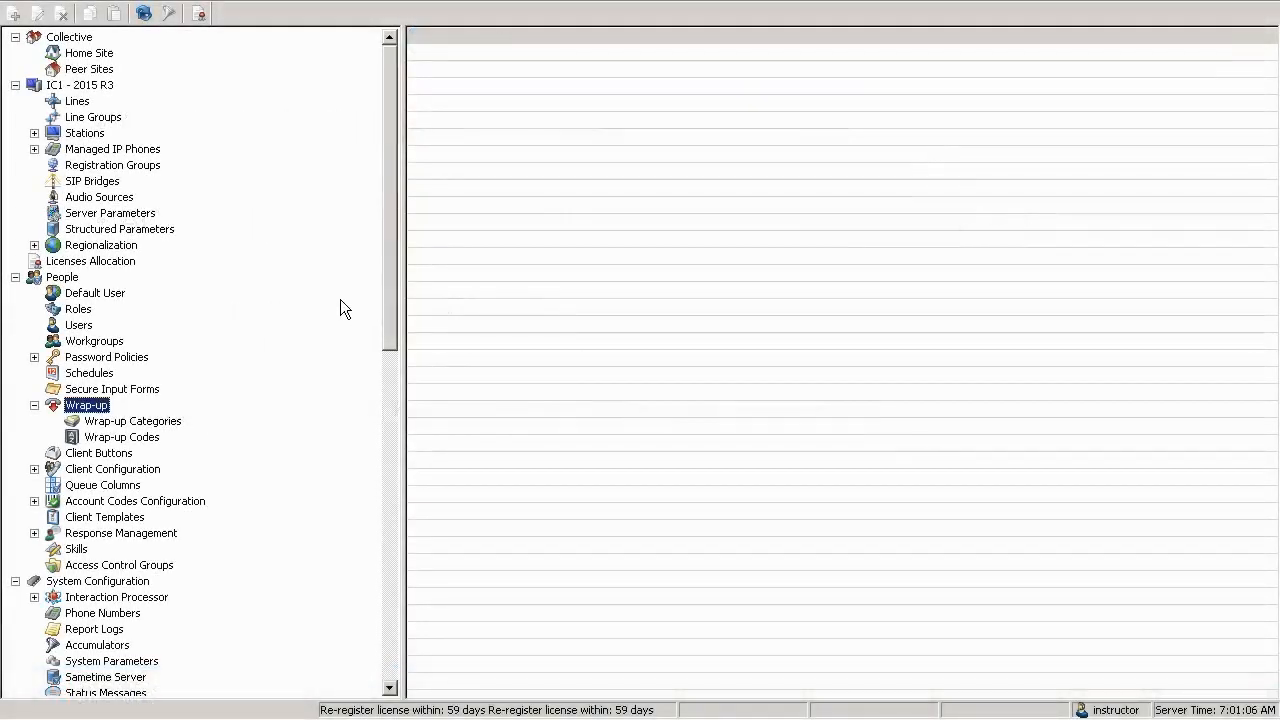
pyautogui.moveTo(89, 420)
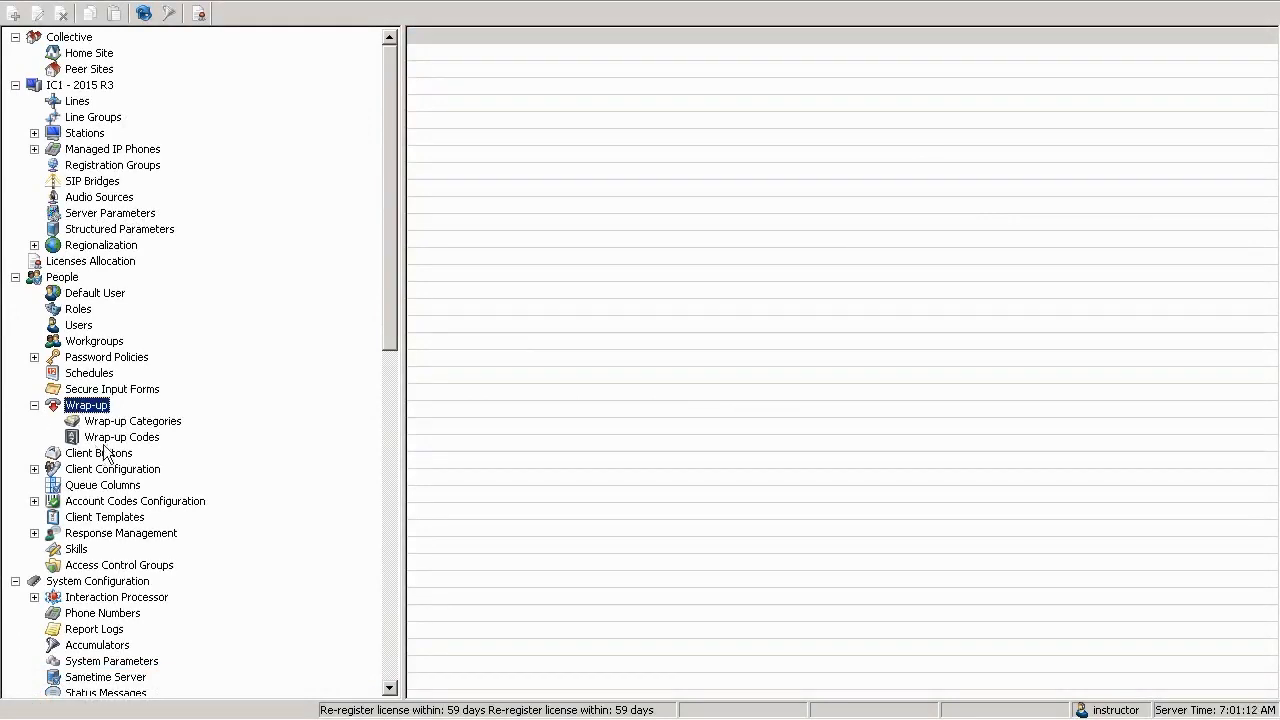
# Step: Show the 89 wrap-up codes and review the Ambiguous code's digits, label and category
pyautogui.click(121, 436)
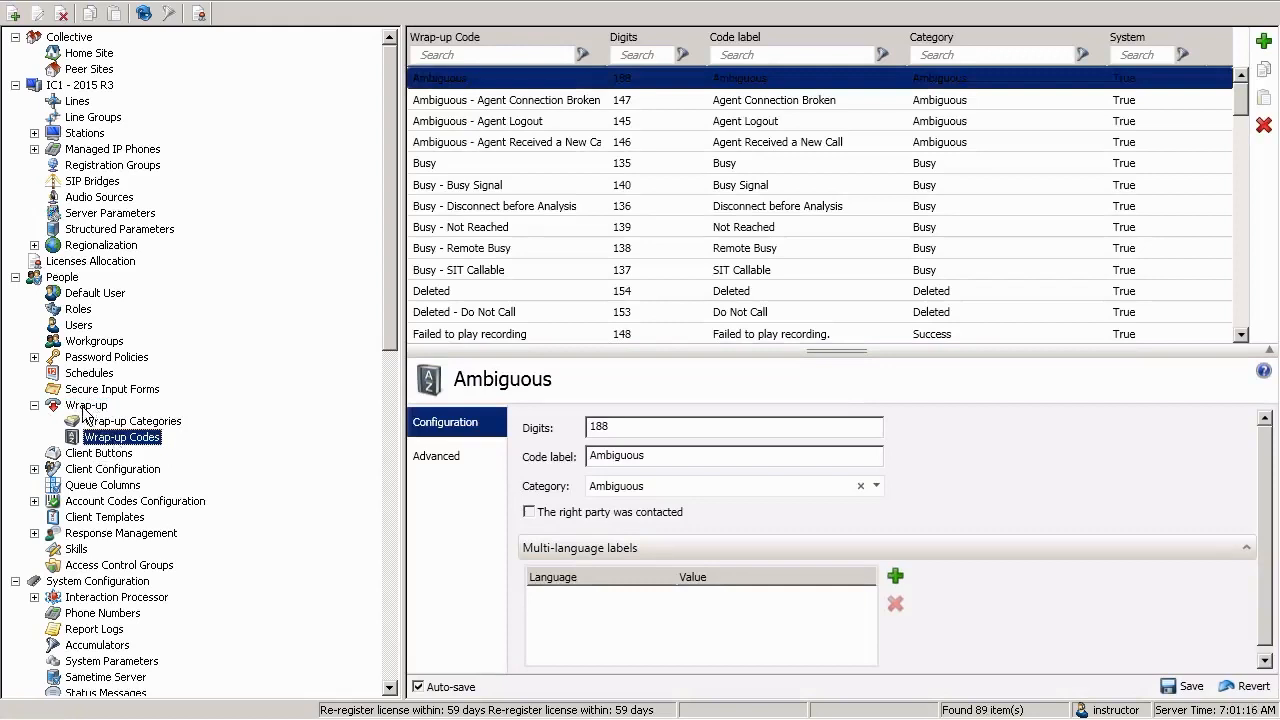
pyautogui.moveTo(145, 421)
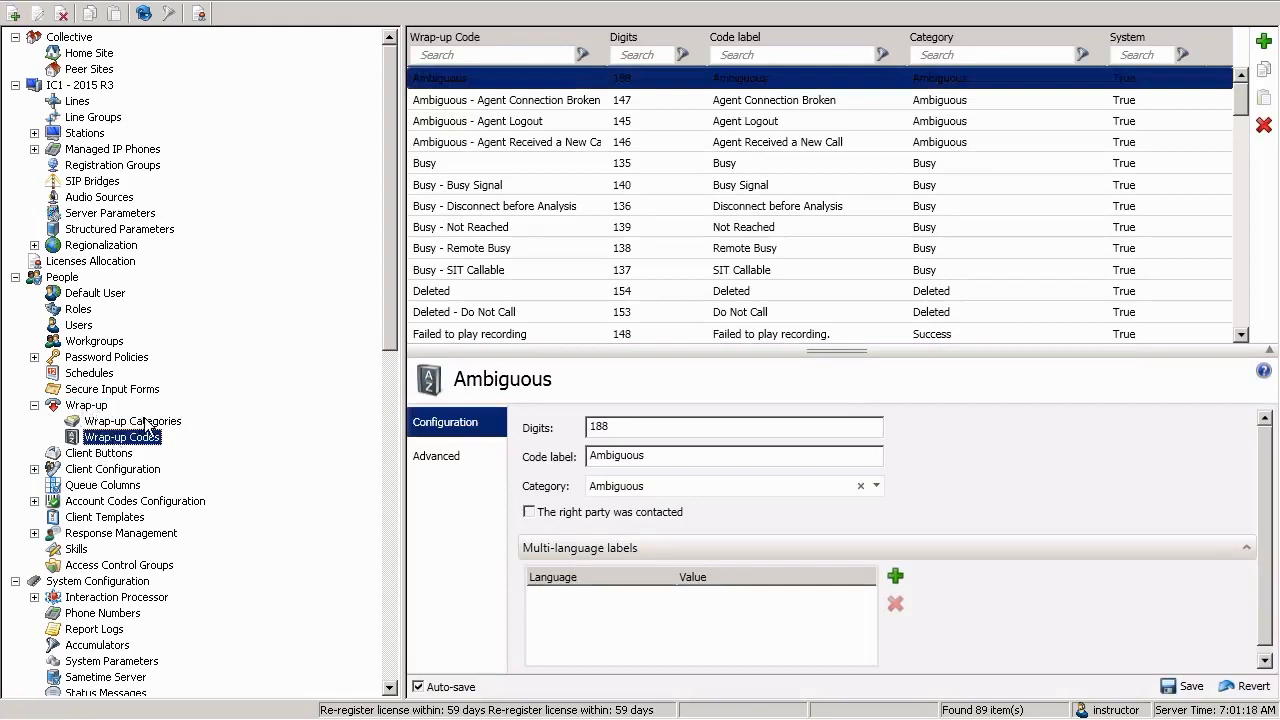
pyautogui.moveTo(130, 453)
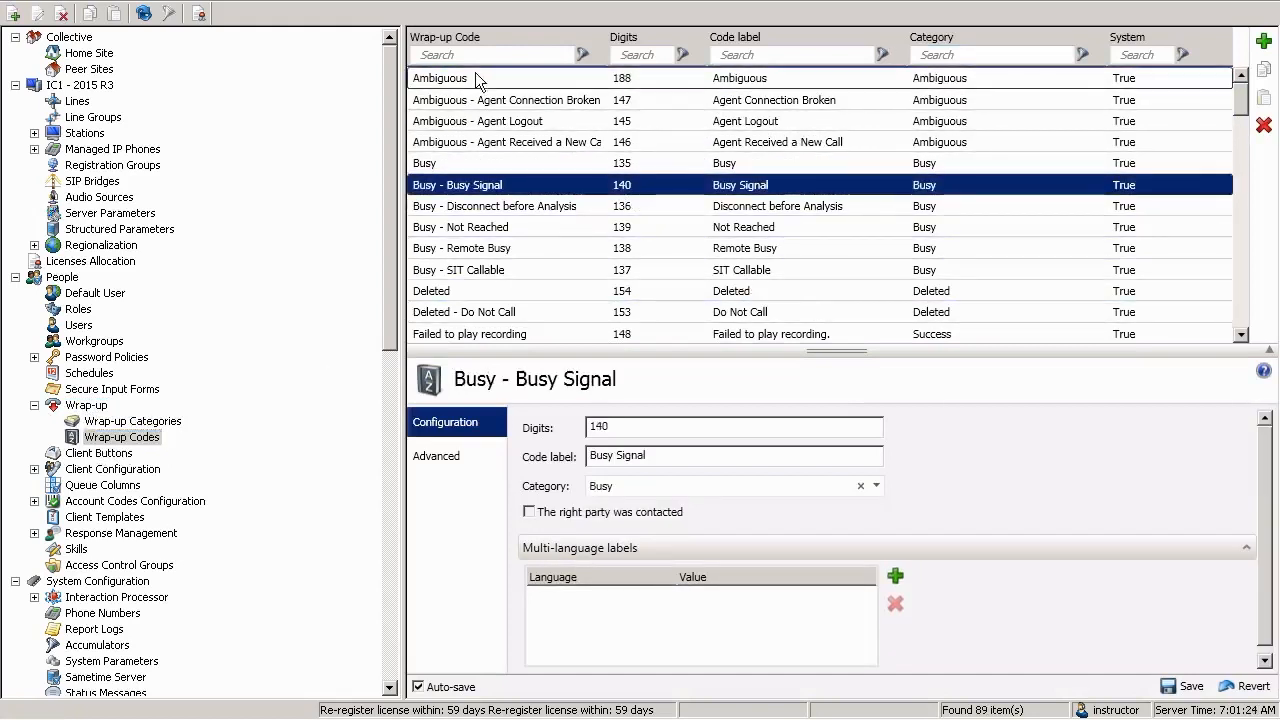
pyautogui.click(440, 78)
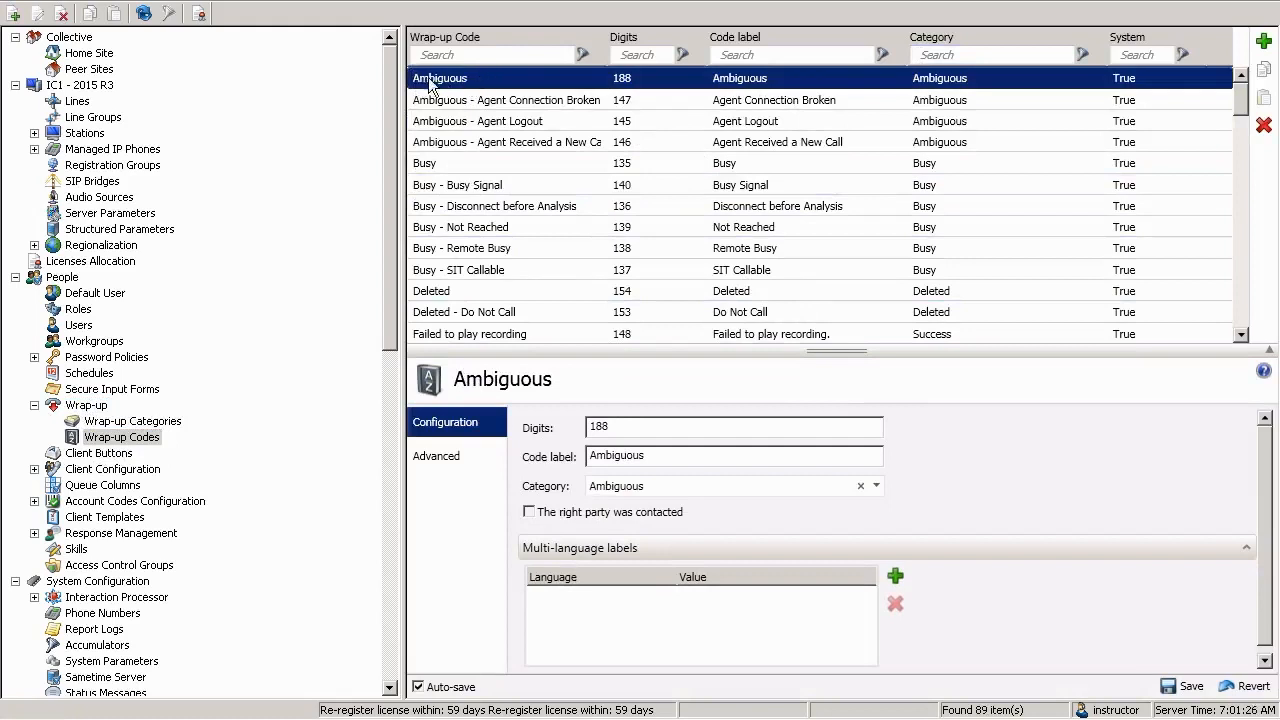
pyautogui.moveTo(467, 88)
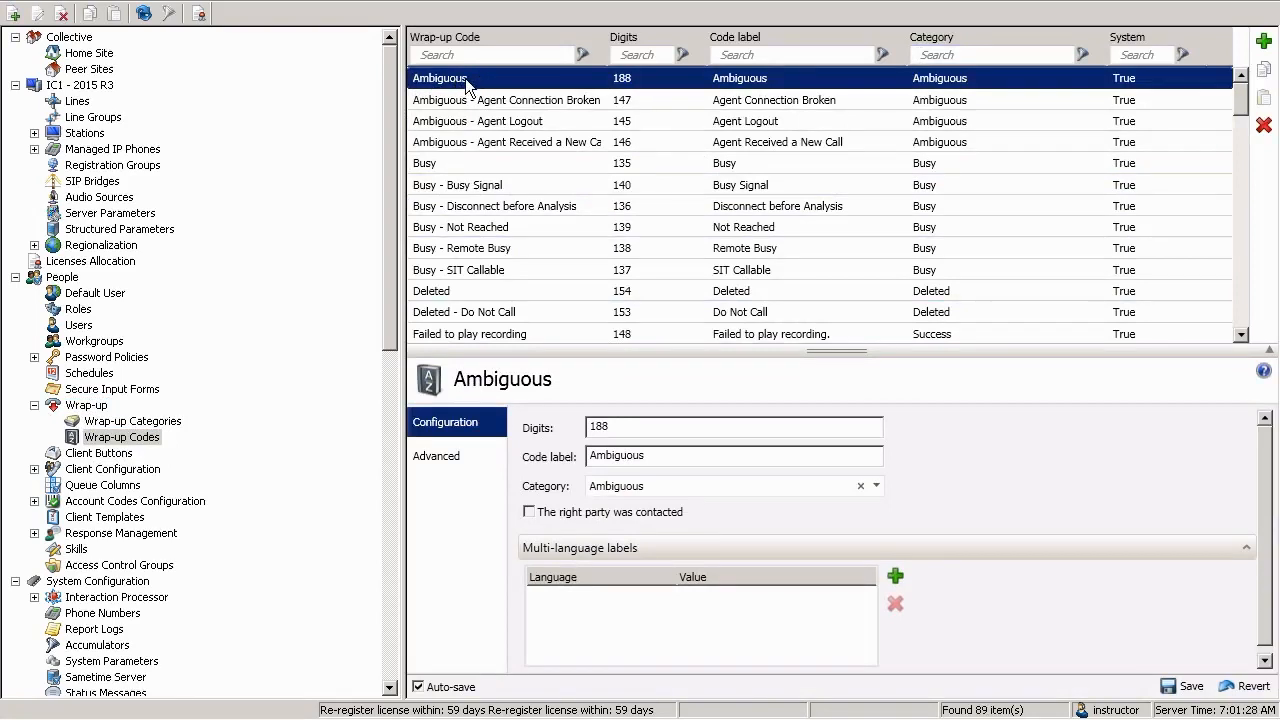
pyautogui.moveTo(621, 99)
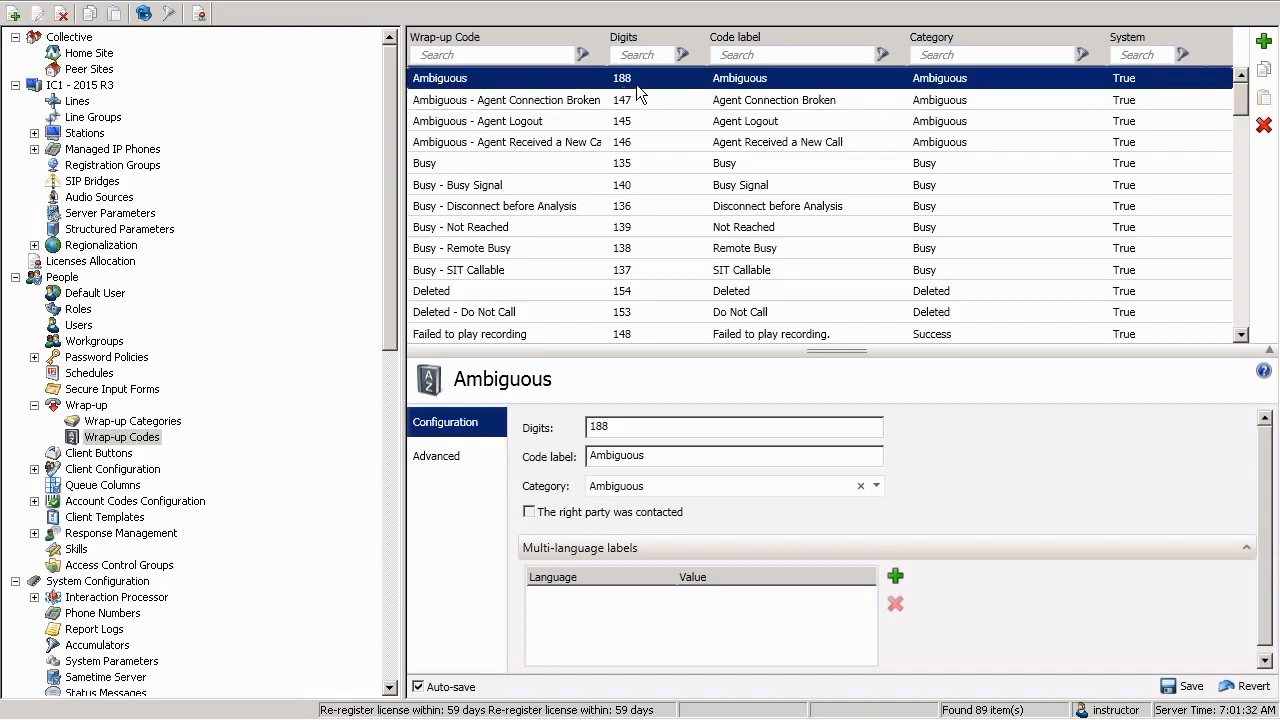
pyautogui.moveTo(740, 55)
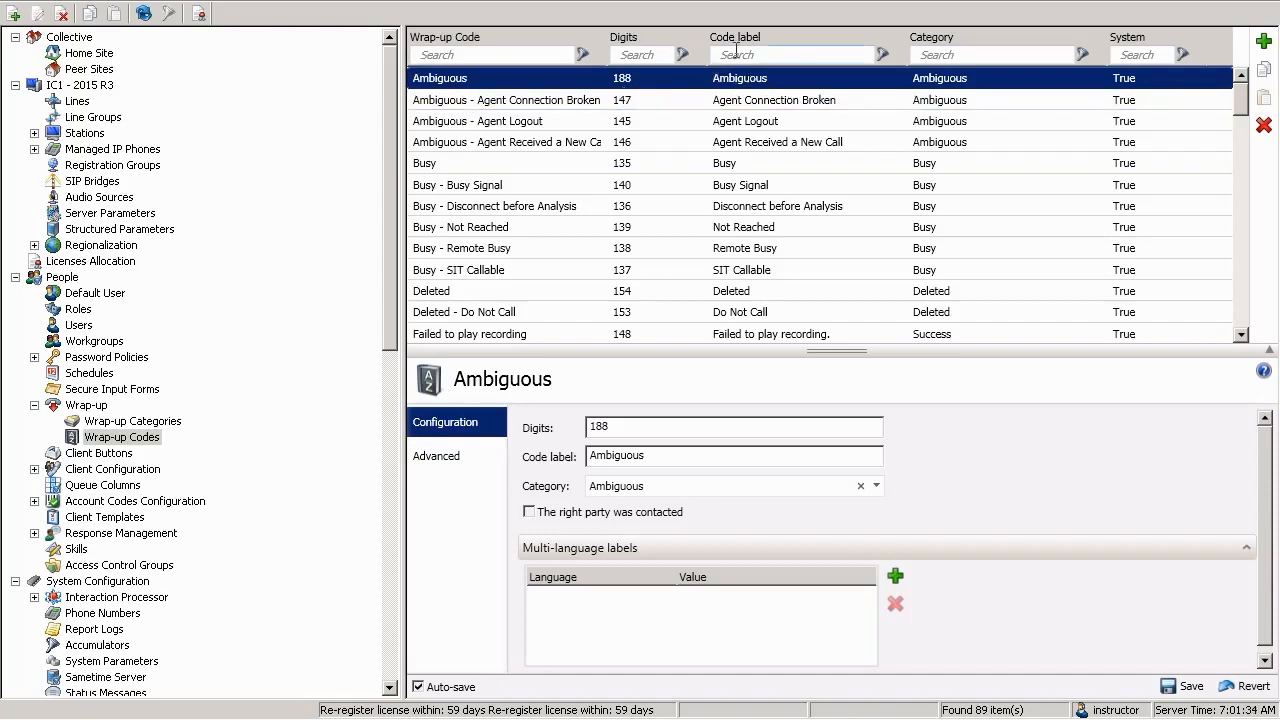
pyautogui.moveTo(987, 108)
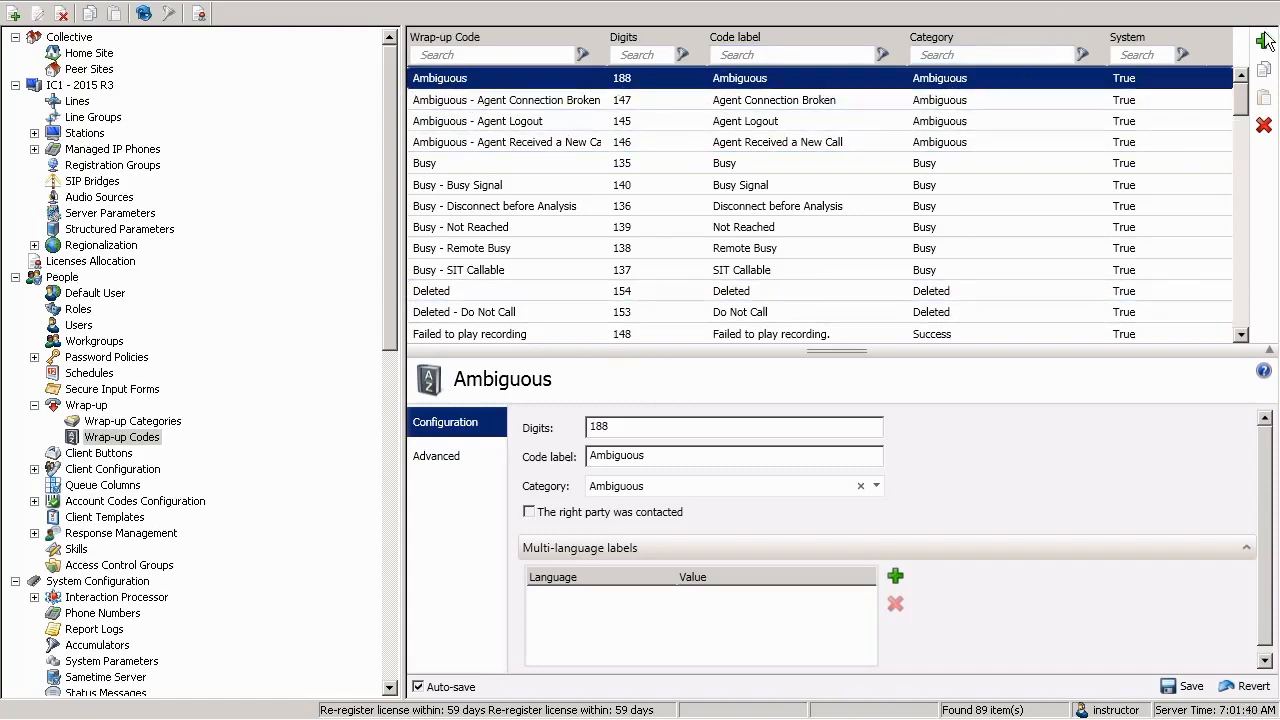
pyautogui.moveTo(1263, 40)
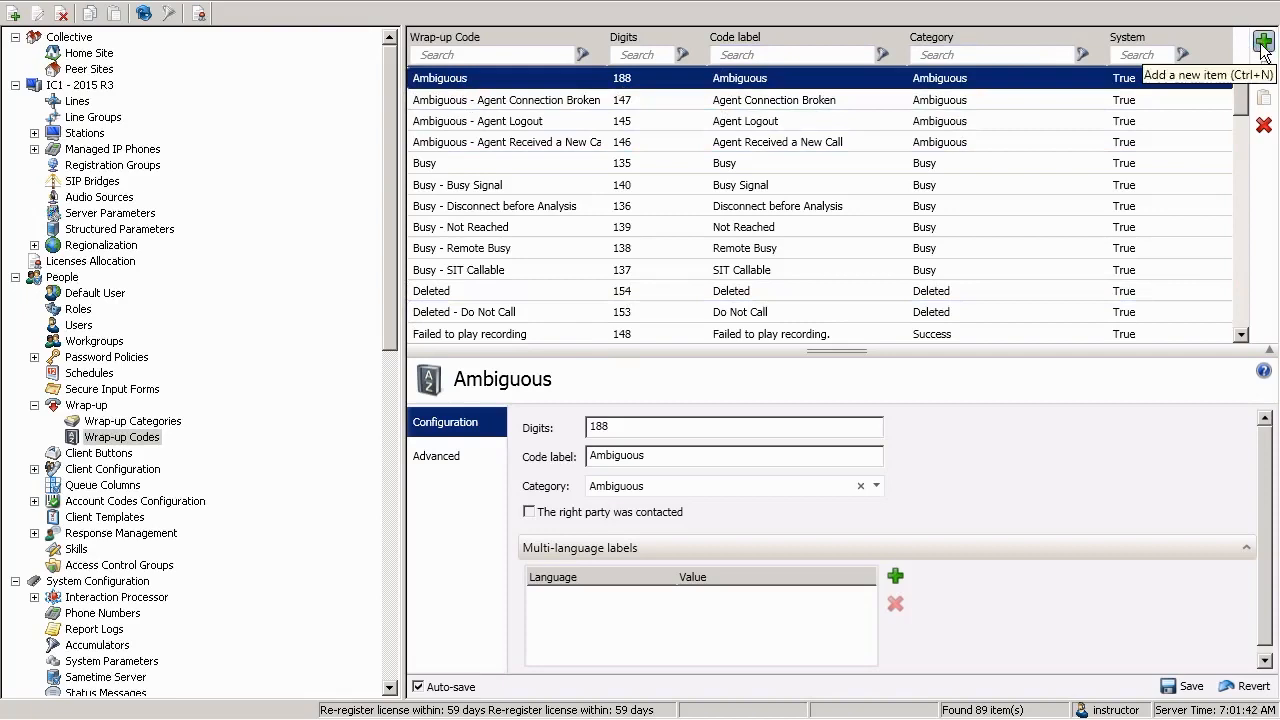
# Step: Add and save a wrap-up code named 'Resolved - Support' with digits 252 under the default category
pyautogui.click(1260, 39)
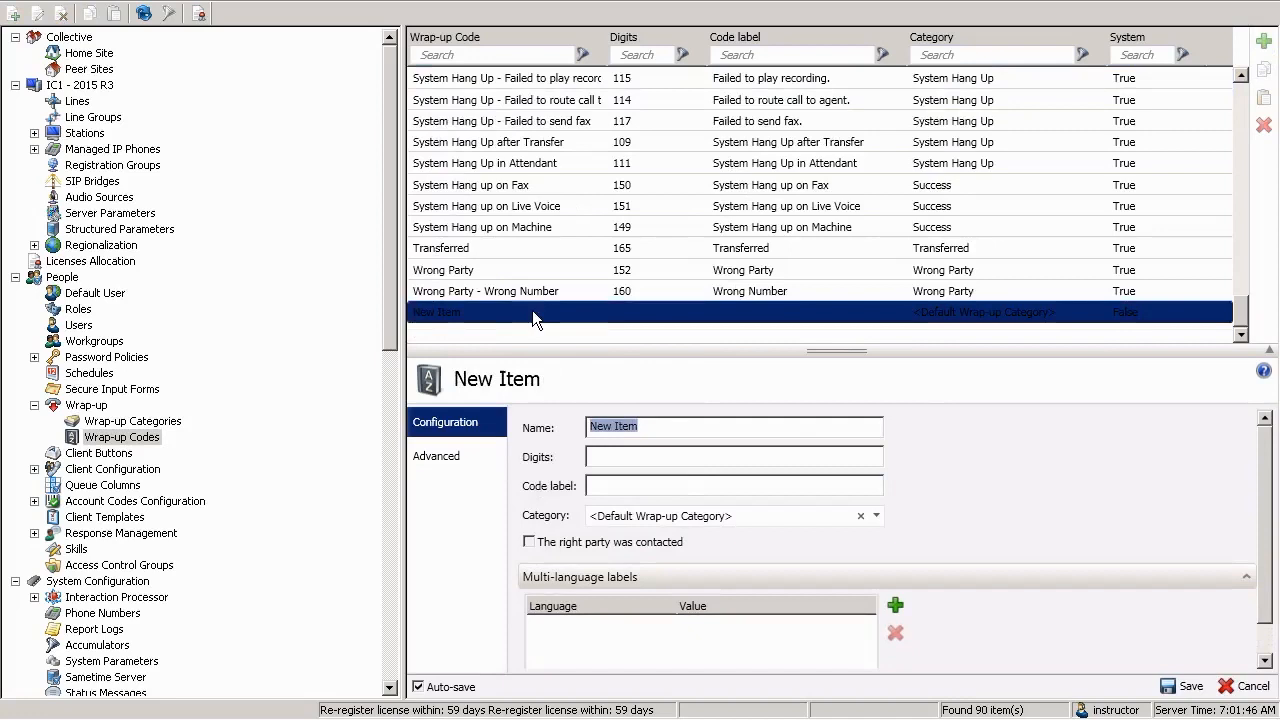
pyautogui.write('Resolved -')
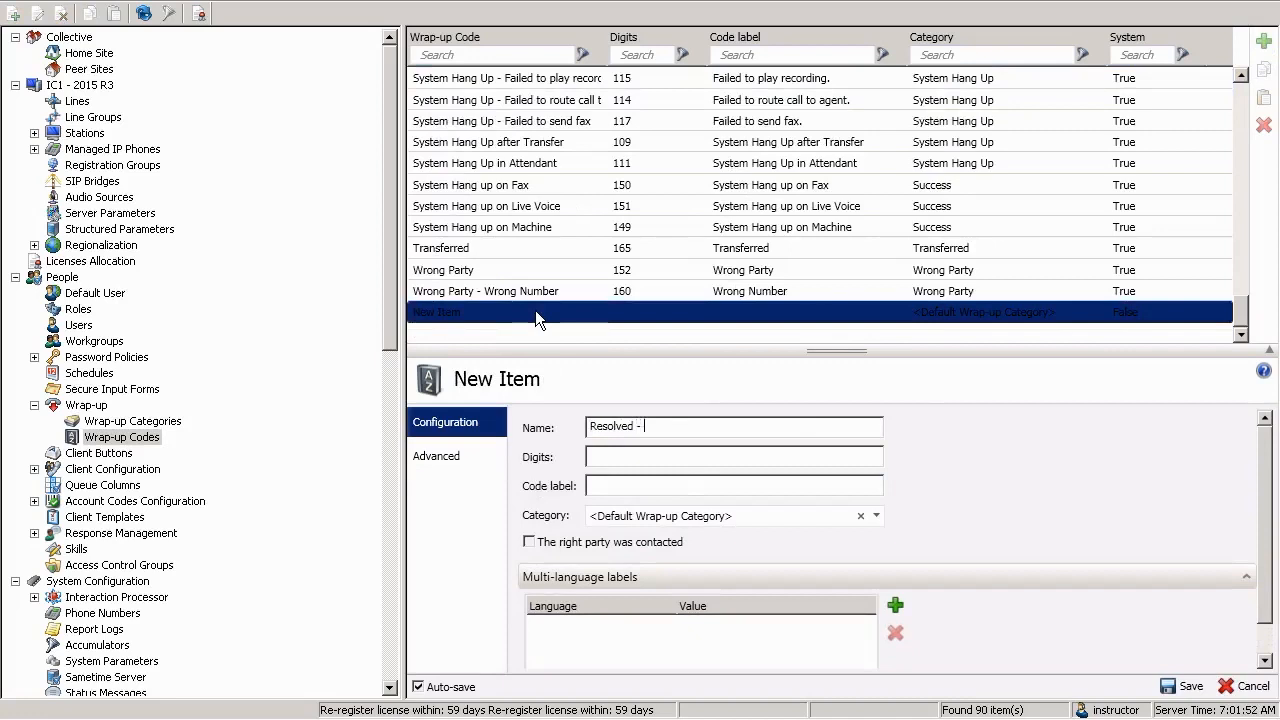
pyautogui.write('Support')
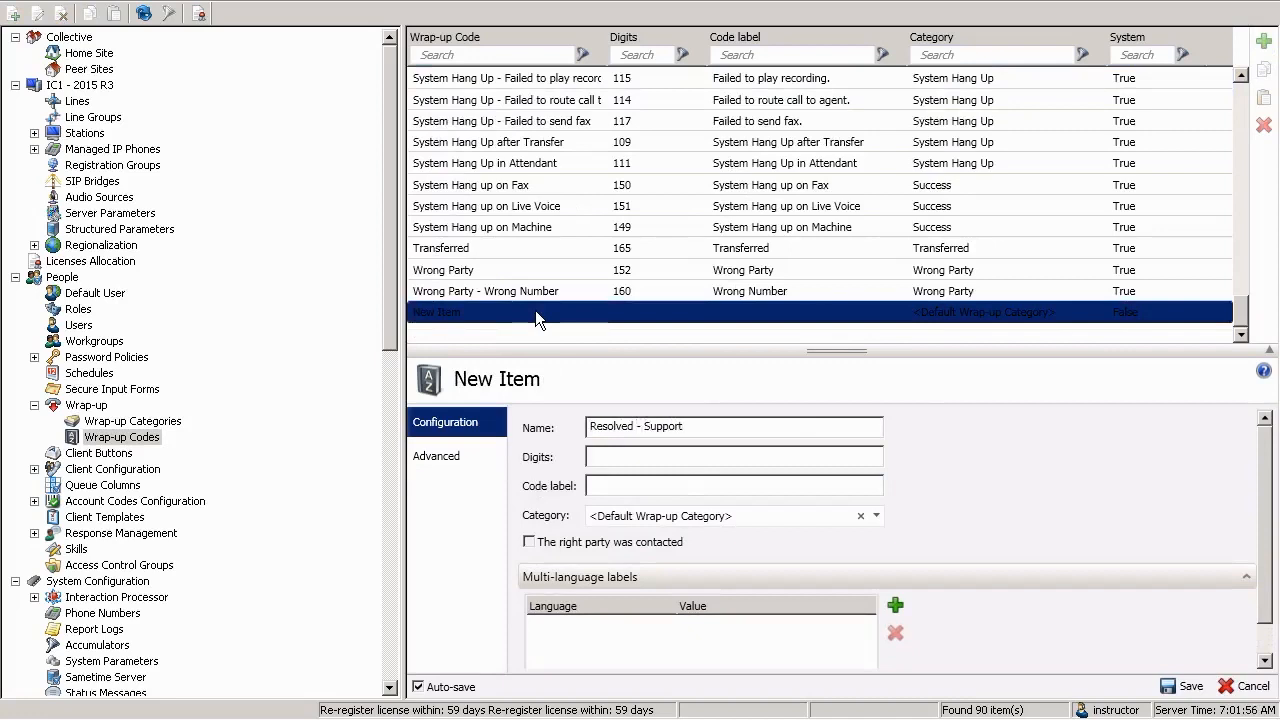
pyautogui.write('15')
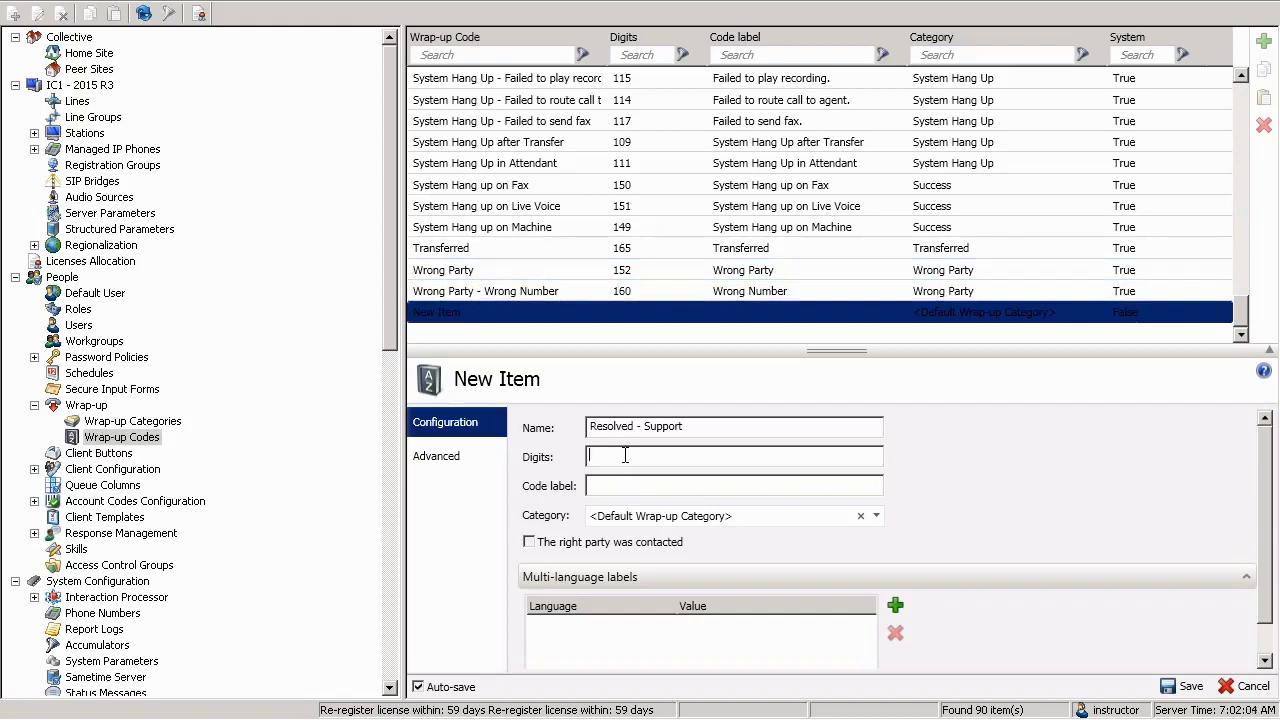
pyautogui.write('252')
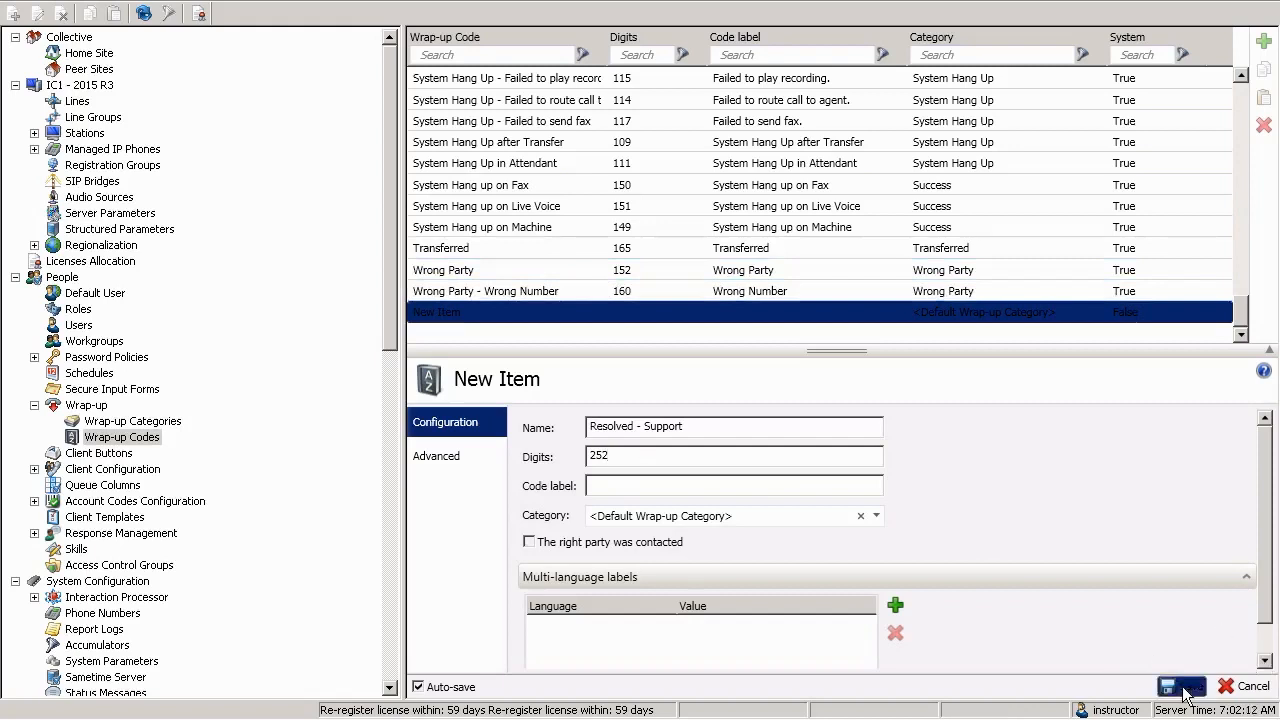
pyautogui.click(1171, 685)
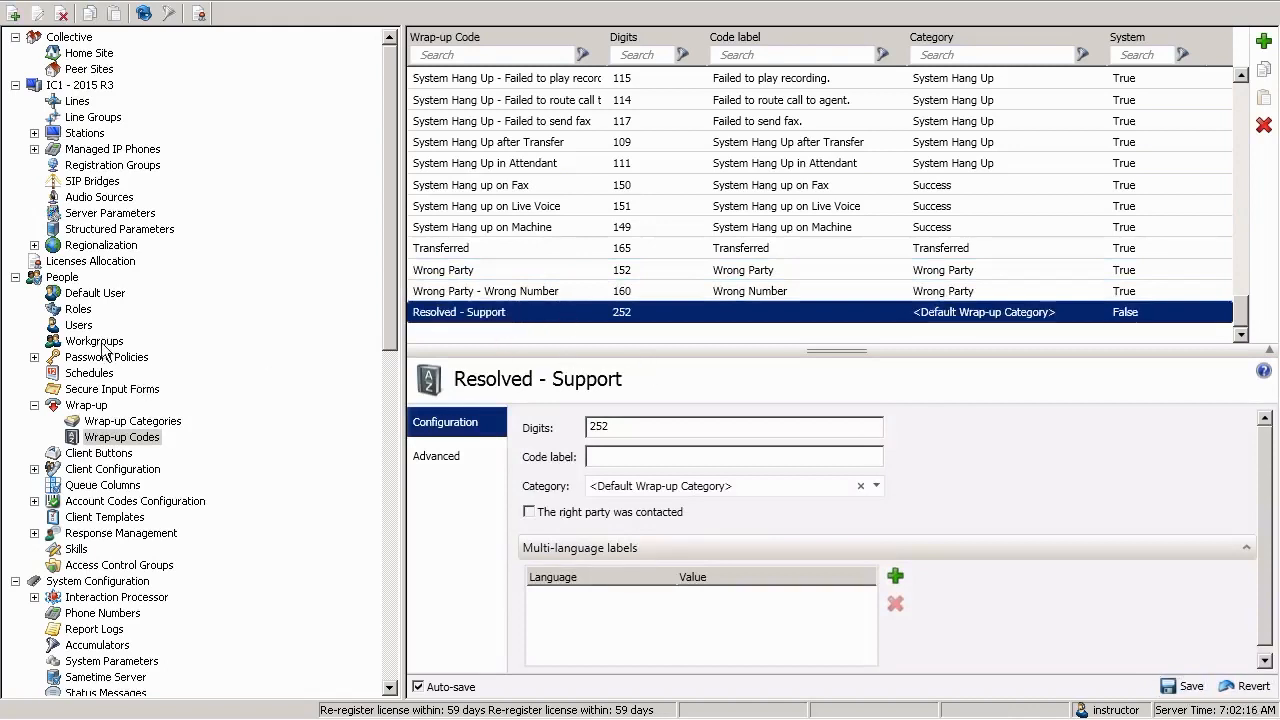
# Step: Add the Resolved code to Travel Services International Travel's wrap-up codes, keeping wrap-up active
pyautogui.click(94, 341)
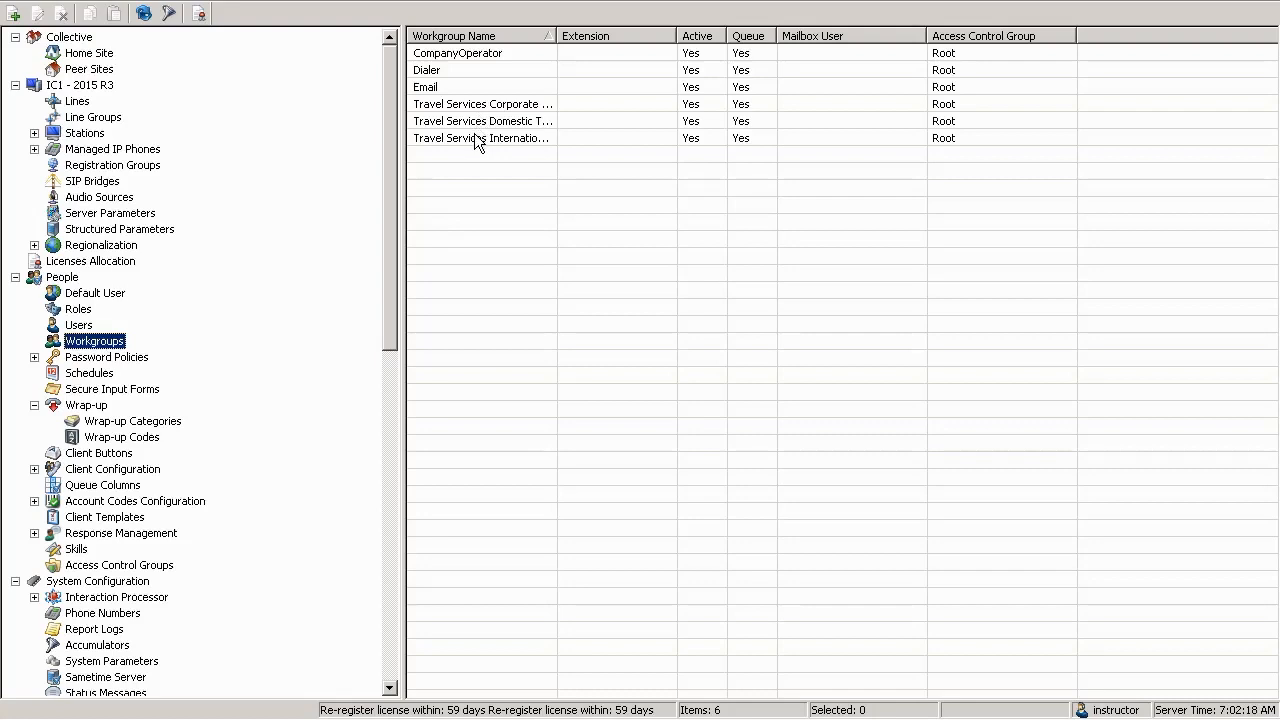
pyautogui.doubleClick(480, 138)
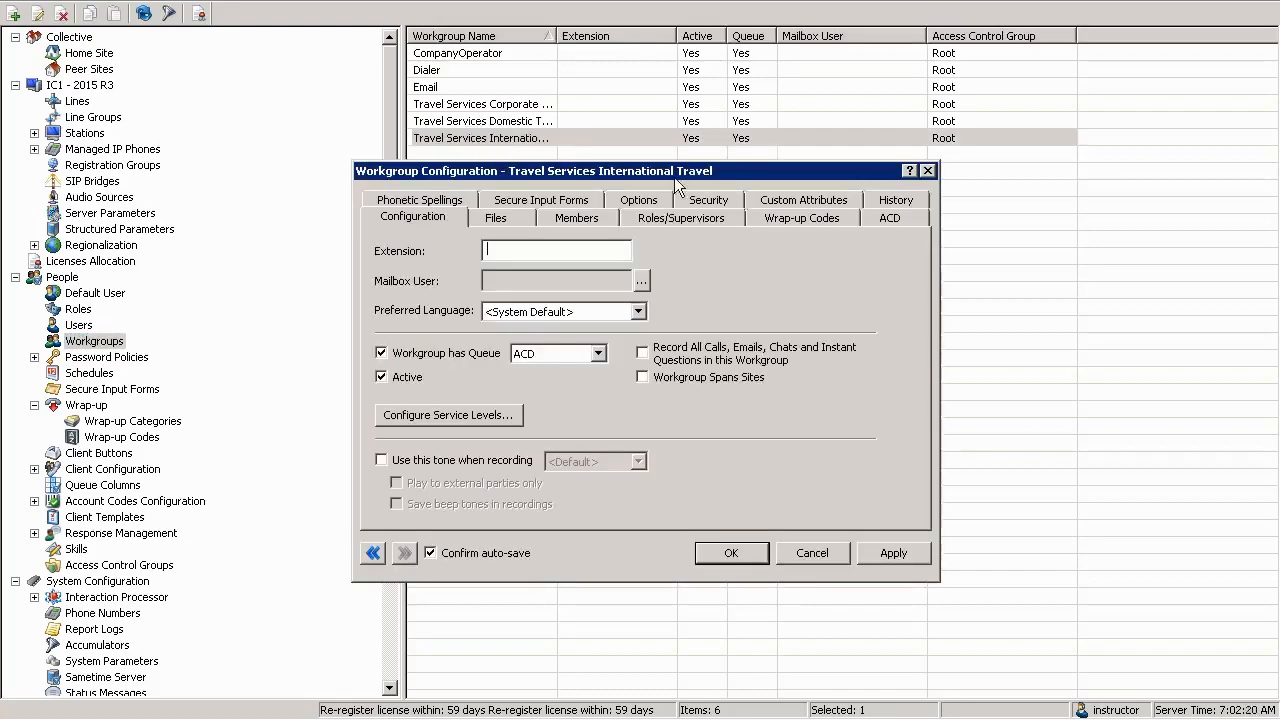
pyautogui.moveTo(547, 364)
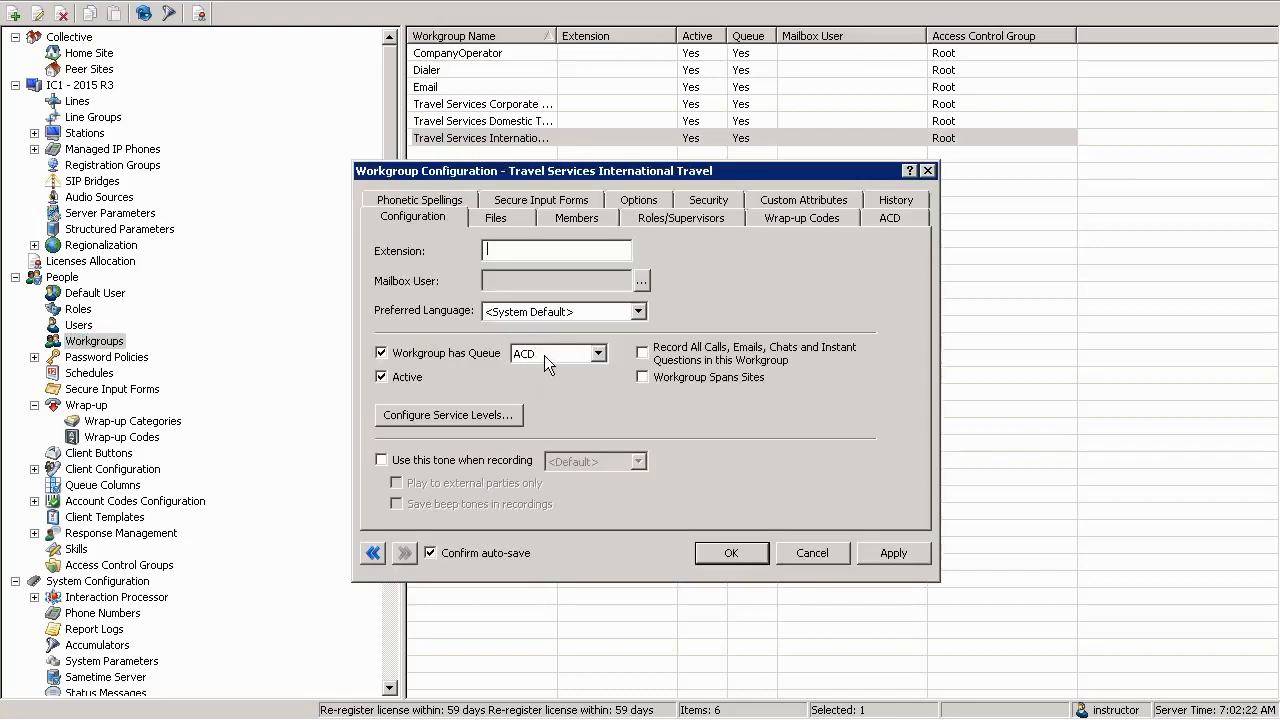
pyautogui.click(802, 217)
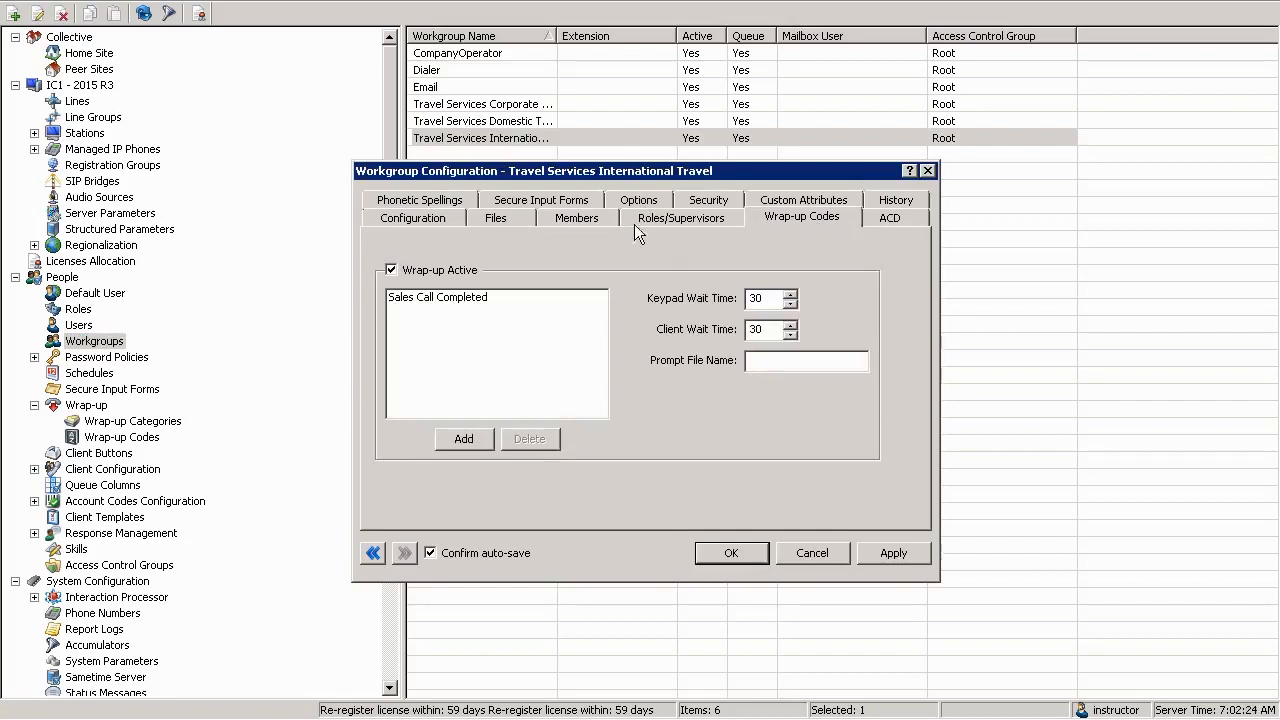
pyautogui.click(391, 270)
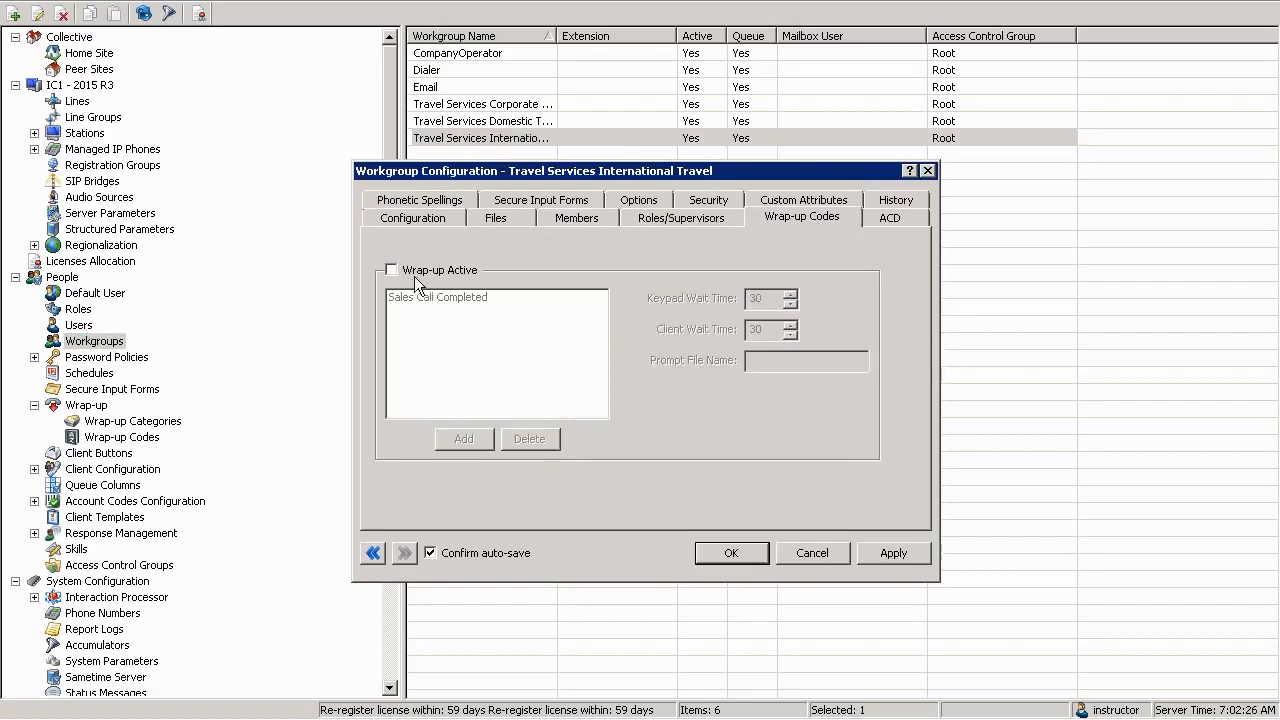
pyautogui.click(391, 270)
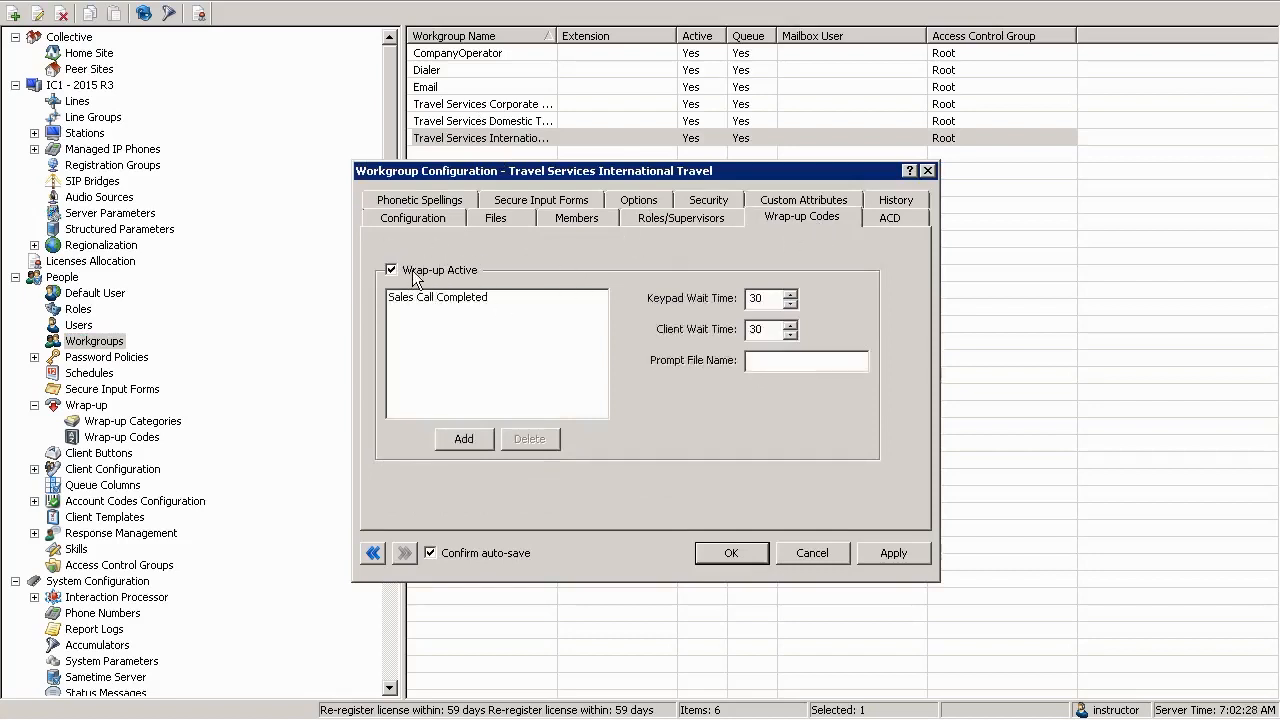
pyautogui.click(462, 439)
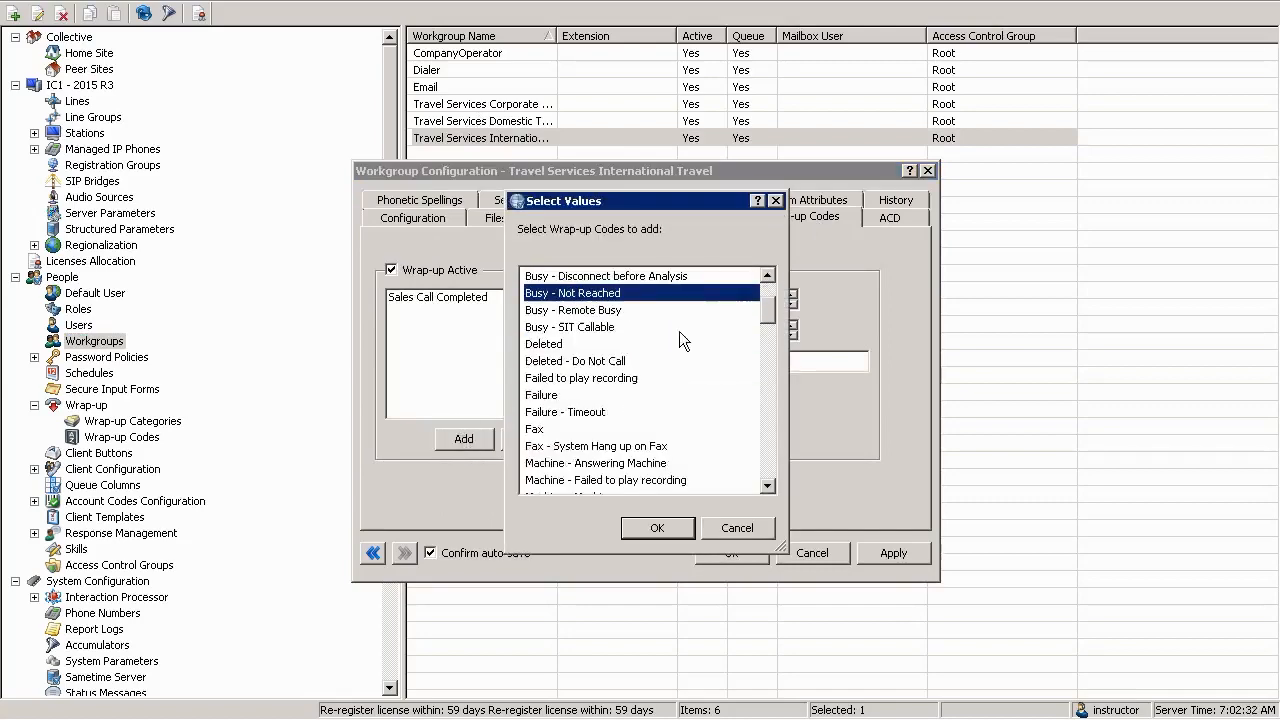
pyautogui.scroll(-3)
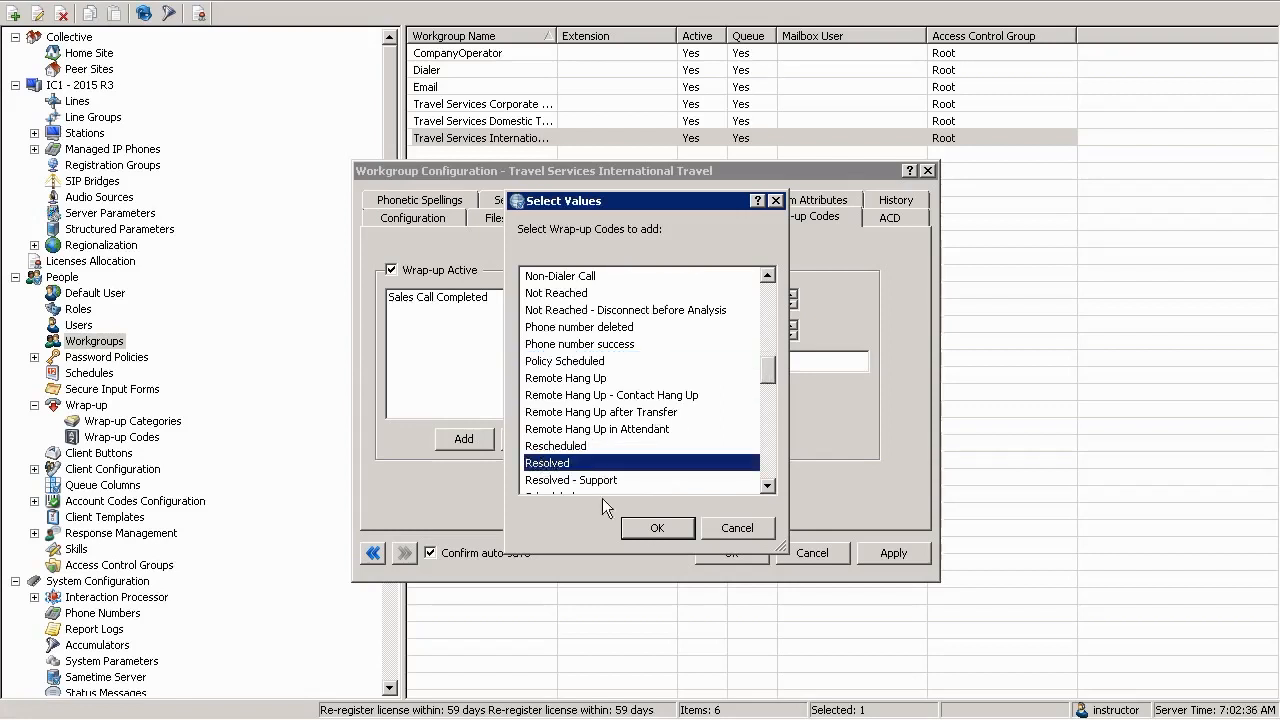
pyautogui.click(657, 528)
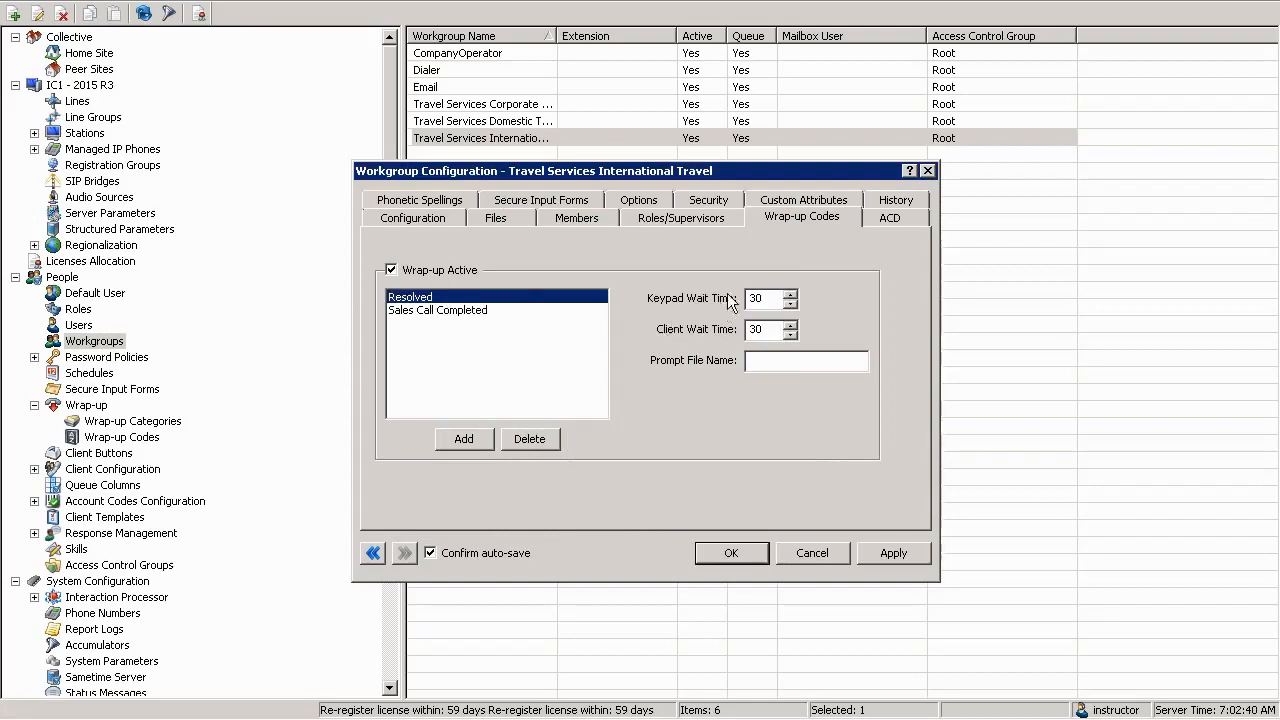
pyautogui.moveTo(776, 343)
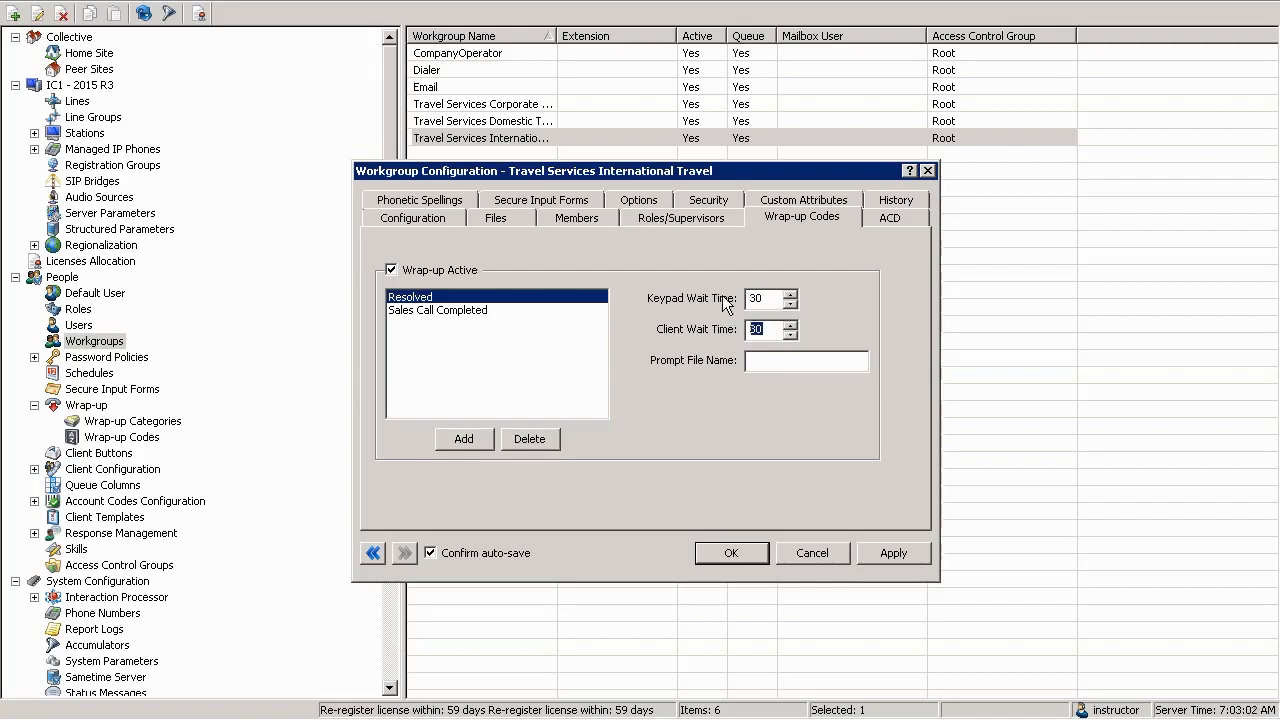
pyautogui.moveTo(690, 340)
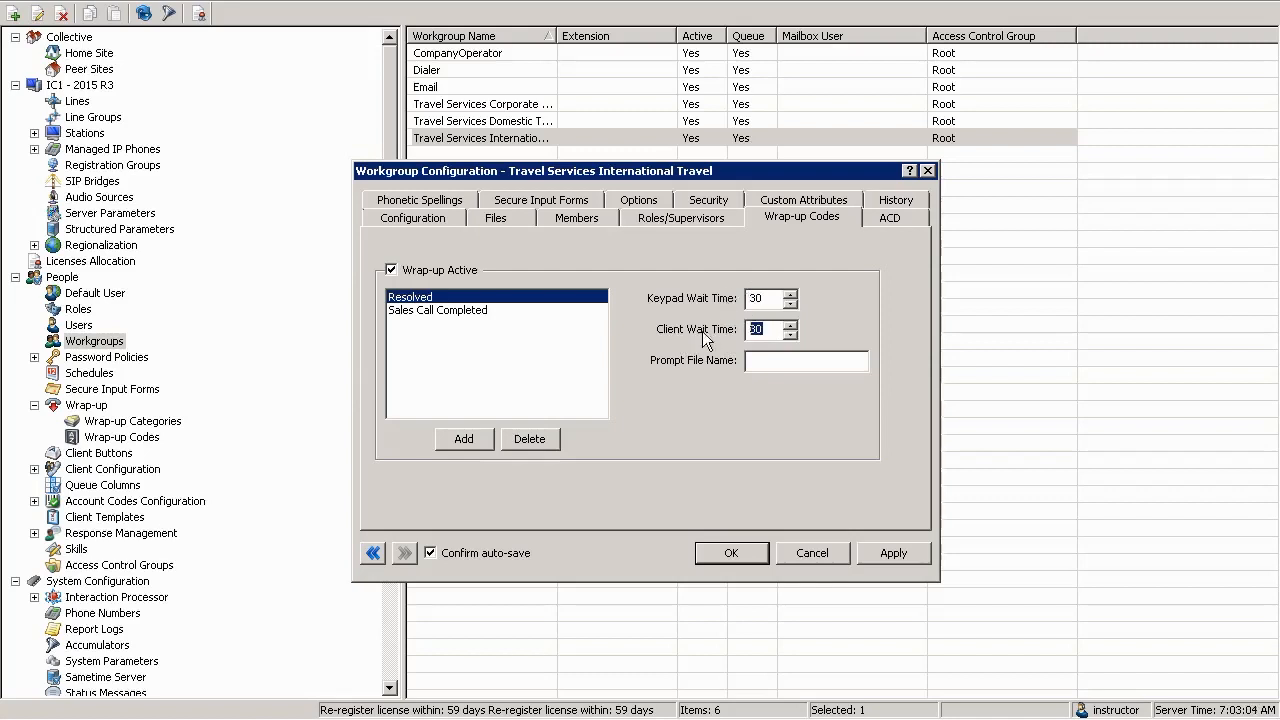
pyautogui.moveTo(811, 392)
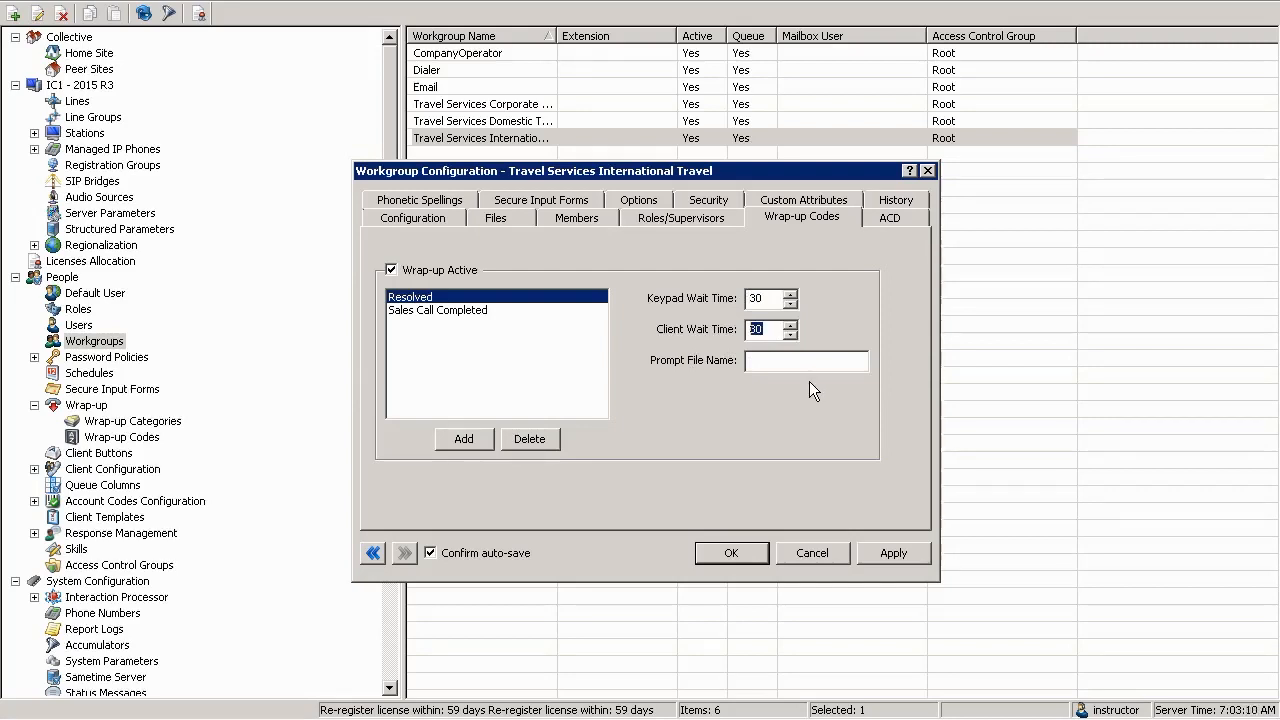
pyautogui.moveTo(714, 452)
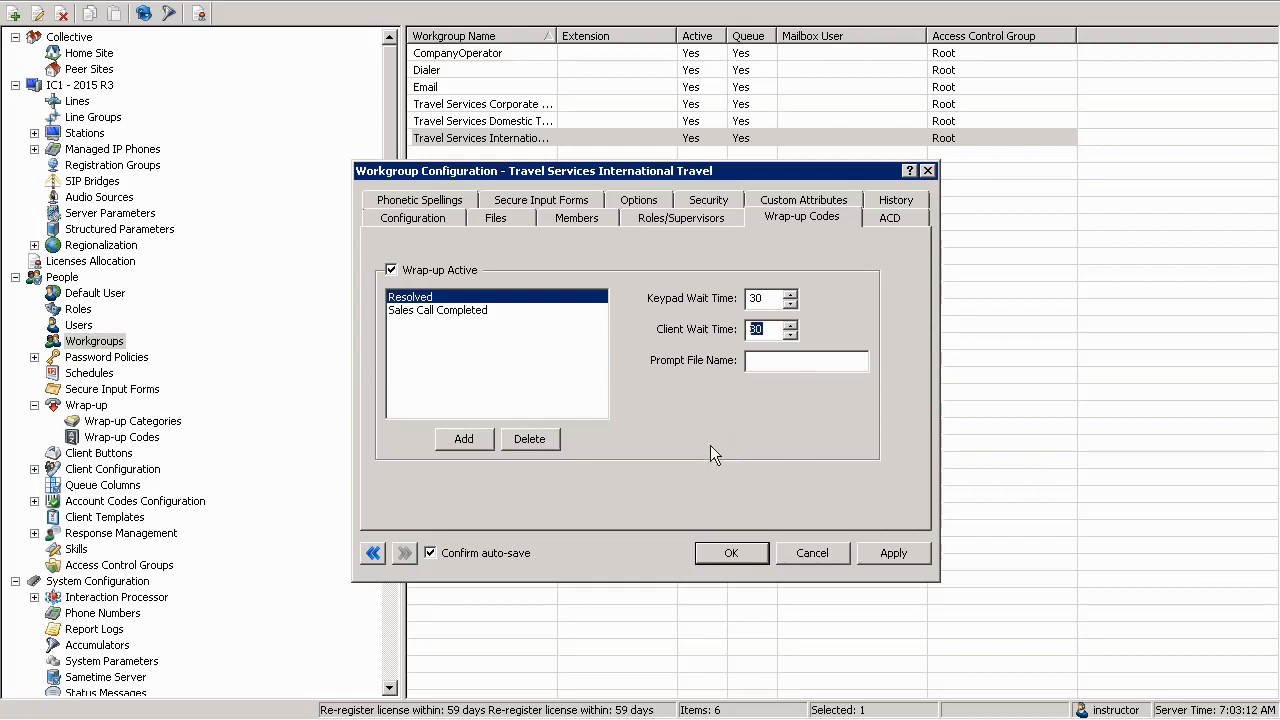